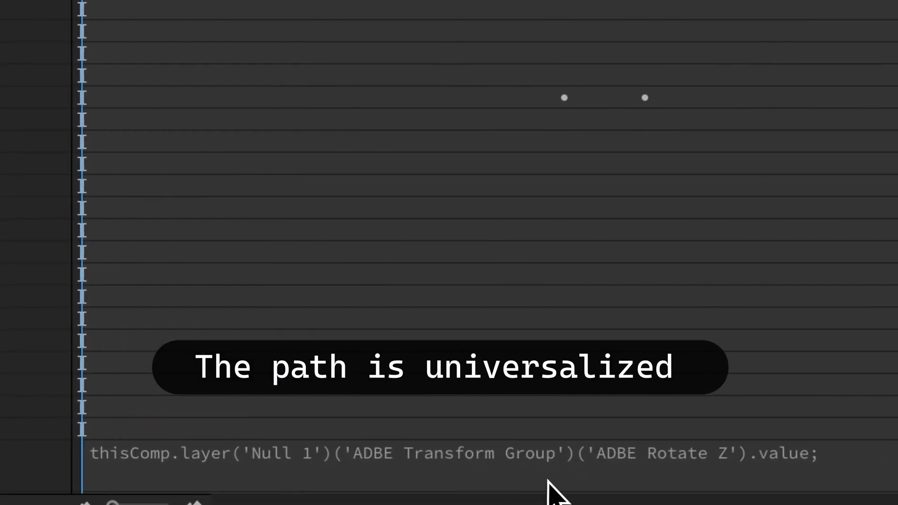
mouse_move(751, 489)
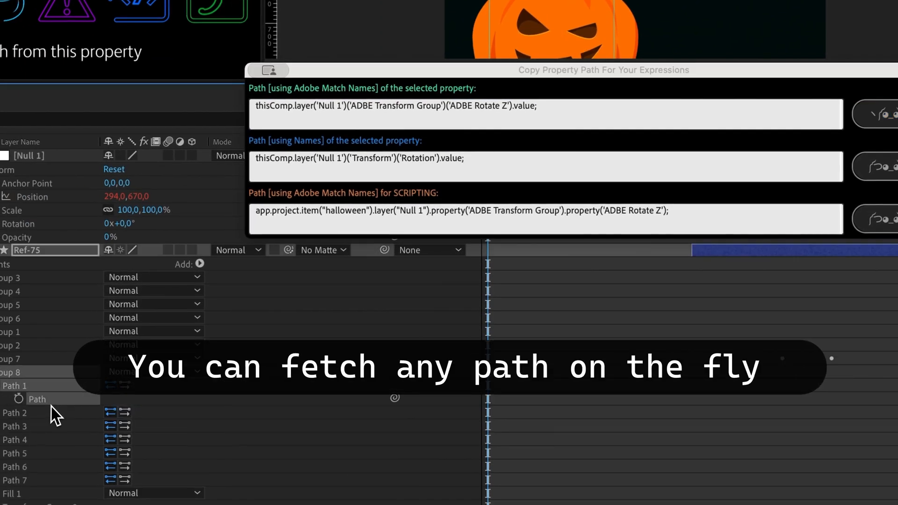
Step: Fetch Path 1's property paths on Ref-75 and paste the copied scripting path
left_click(705, 193)
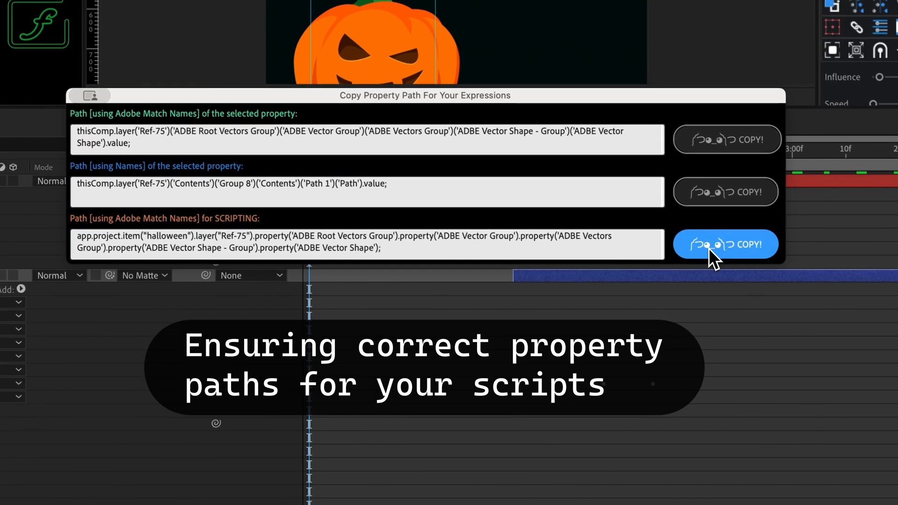
key("cmd+v")
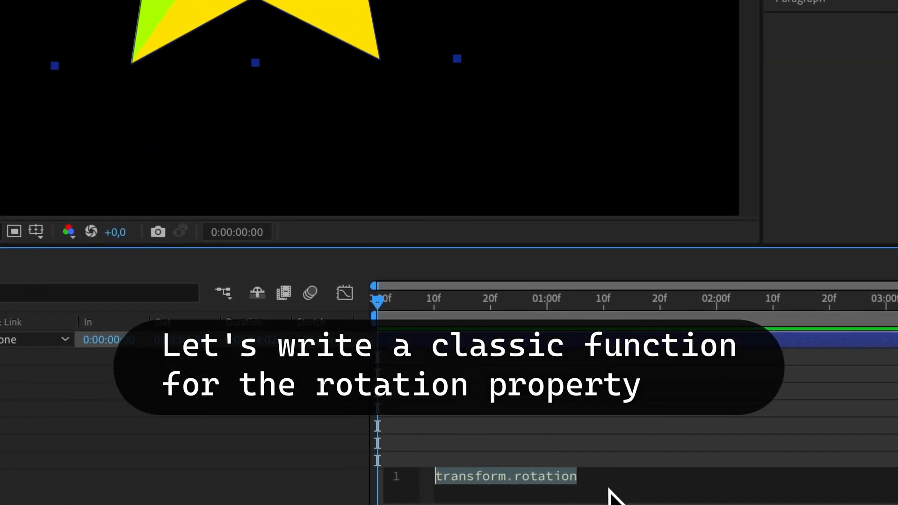
Step: Write transform.rotation.value into the star layer's Rotation expression
type("value + time * 100")
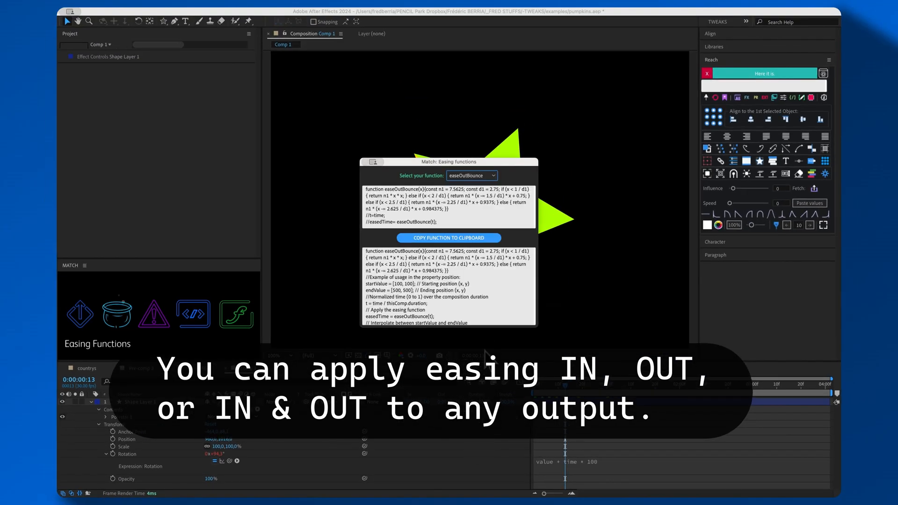
Step: Copy easeOutBounce into the Rotation expression with endValue 360, then browse another easing function
left_click(449, 238)
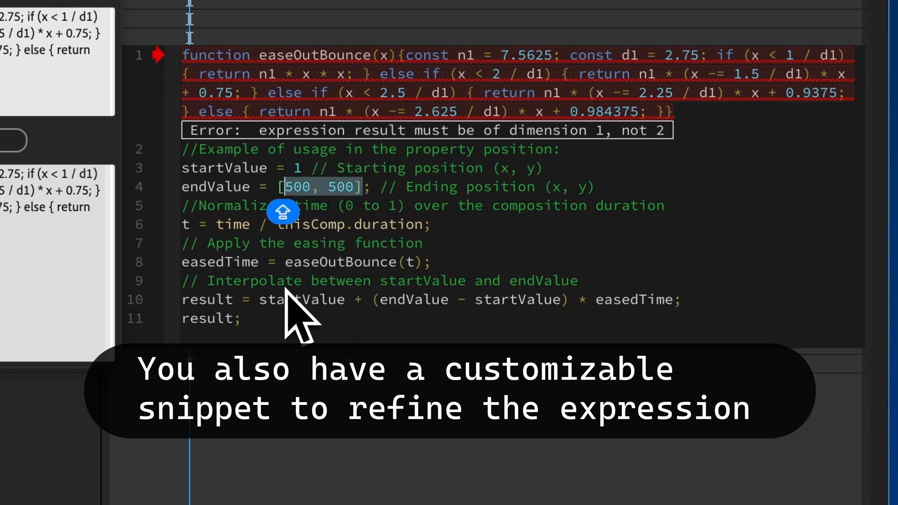
type("360")
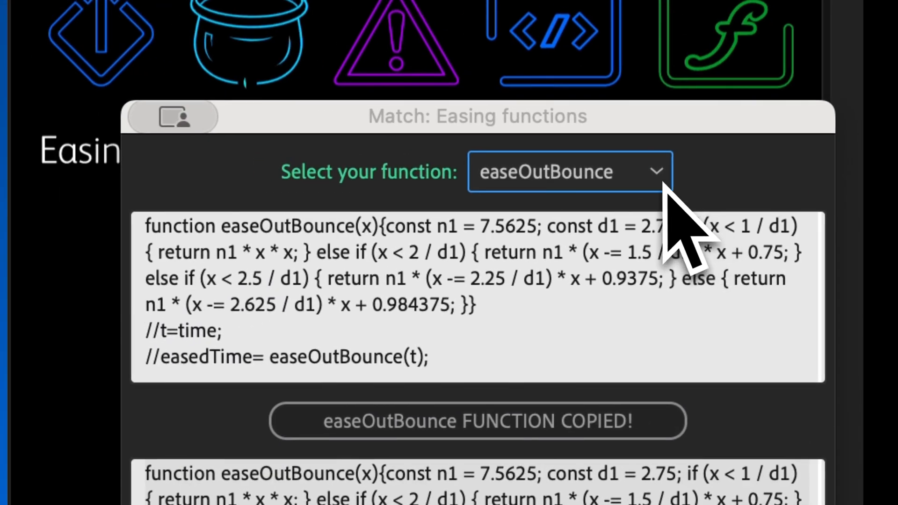
left_click(570, 172)
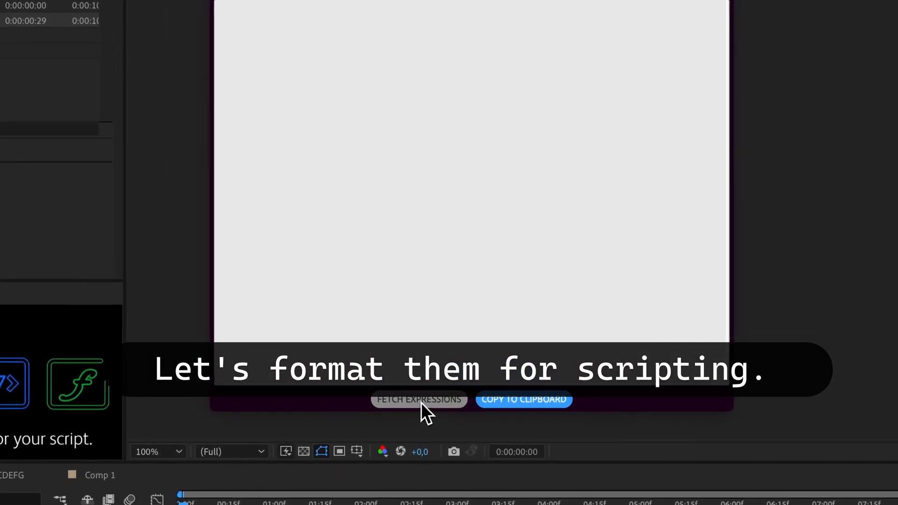
Step: Fetch the composition's expressions formatted for scripting in the Match export panel
left_click(419, 399)
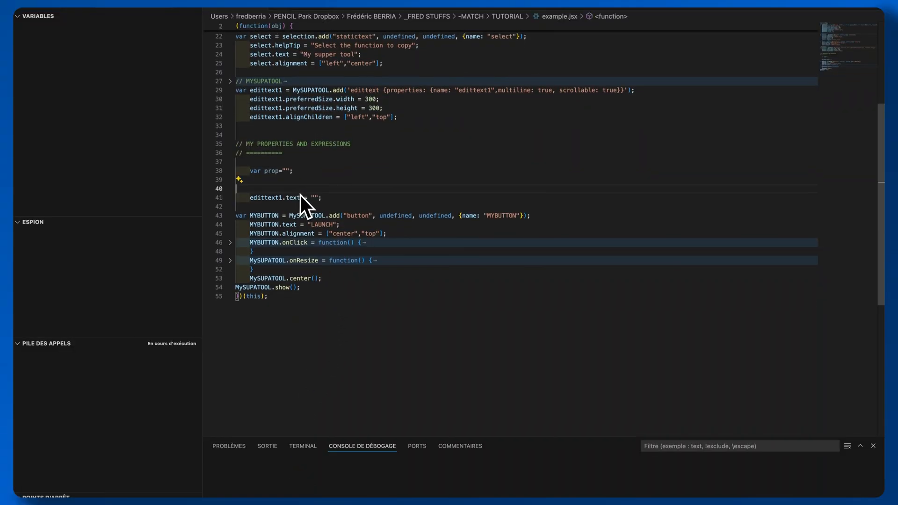
Step: Paste the script-formatted marker expression below var prop in example.jsx
key("cmd+v")
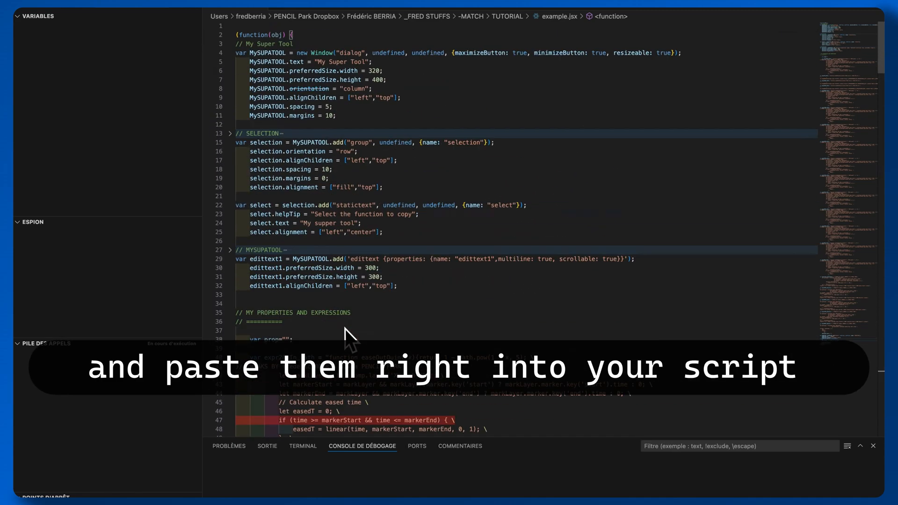
scroll("down", 3)
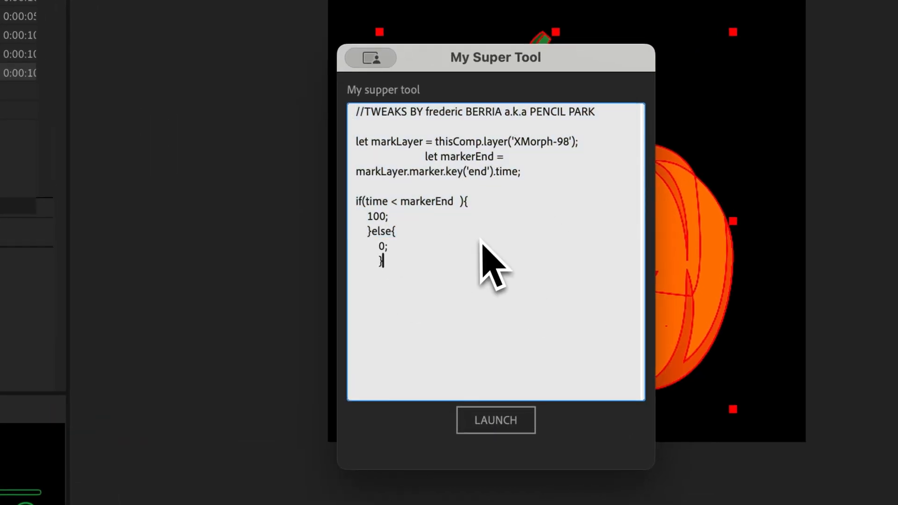
Step: Run example.jsx so the My Super Tool dialog shows the marker expression
left_click(495, 420)
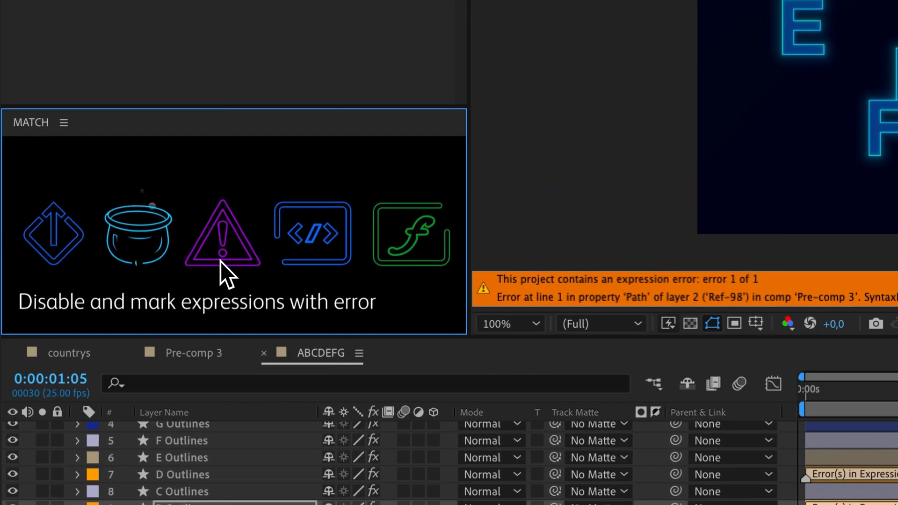
Step: Disable the four erroring expressions via Match's warning icon and close the confirmation
left_click(223, 235)
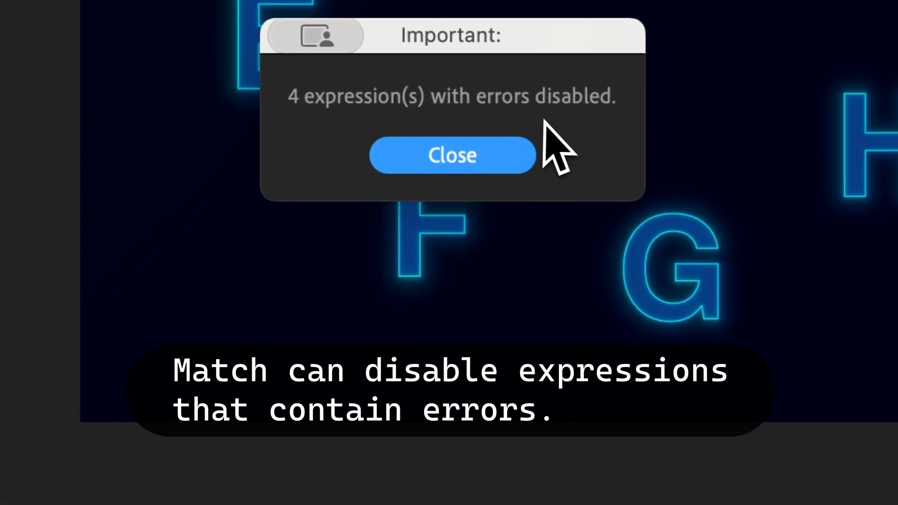
left_click(453, 155)
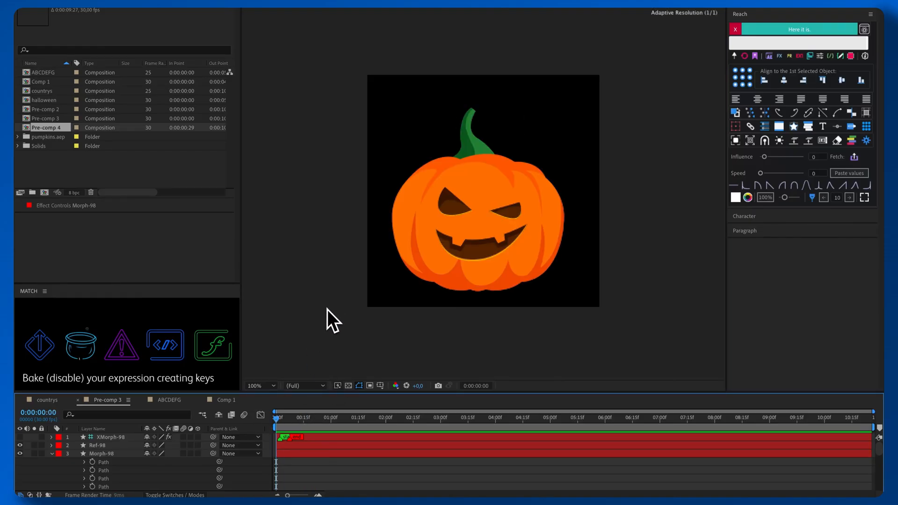
Step: Collapse Morph-98's Path properties in the Pre-comp 3 timeline
left_click(327, 417)
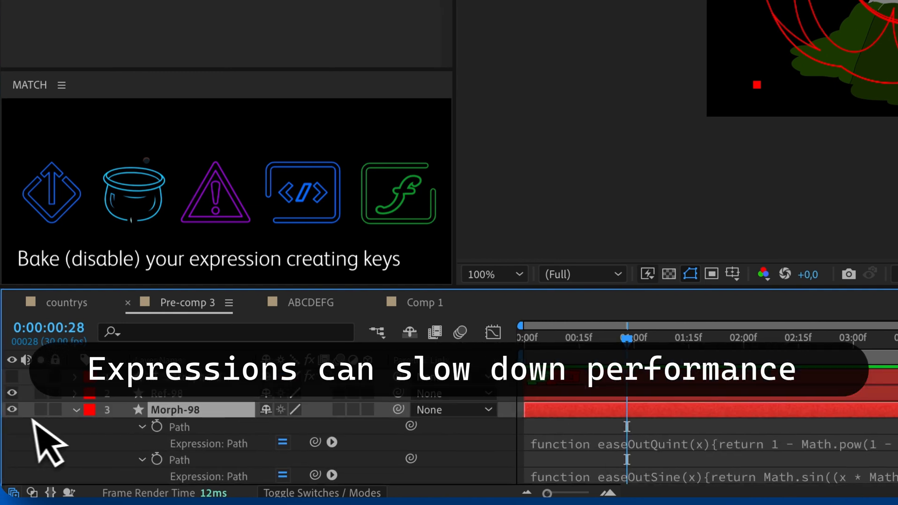
left_click(77, 409)
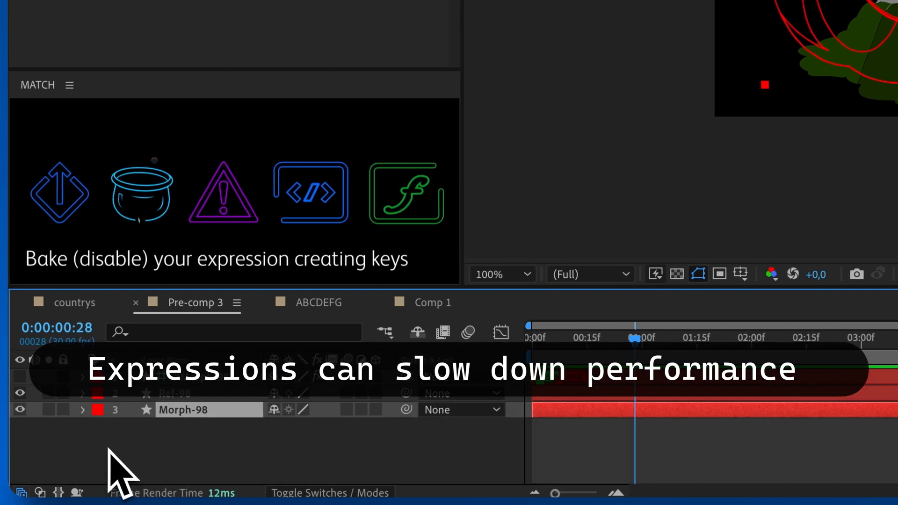